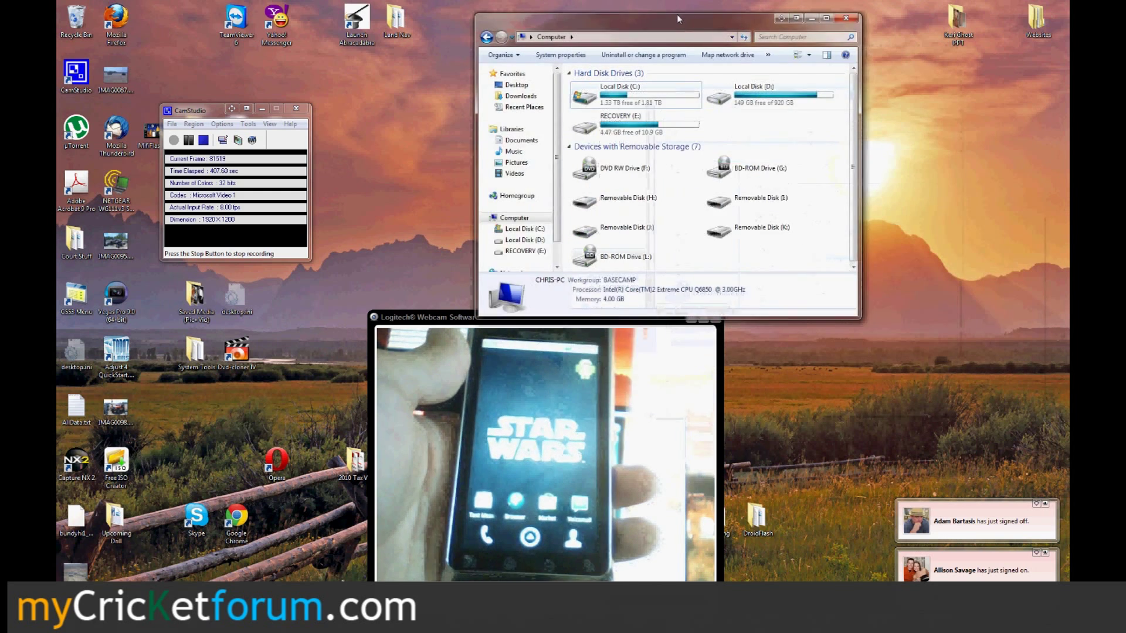
Dismiss the Motorola CD drive AutoPlay and browse the phone's Removable Disk (N:) folders
{"action": "left_click_drag", "start_coordinate": [676, 18], "coordinate": [545, 6]}
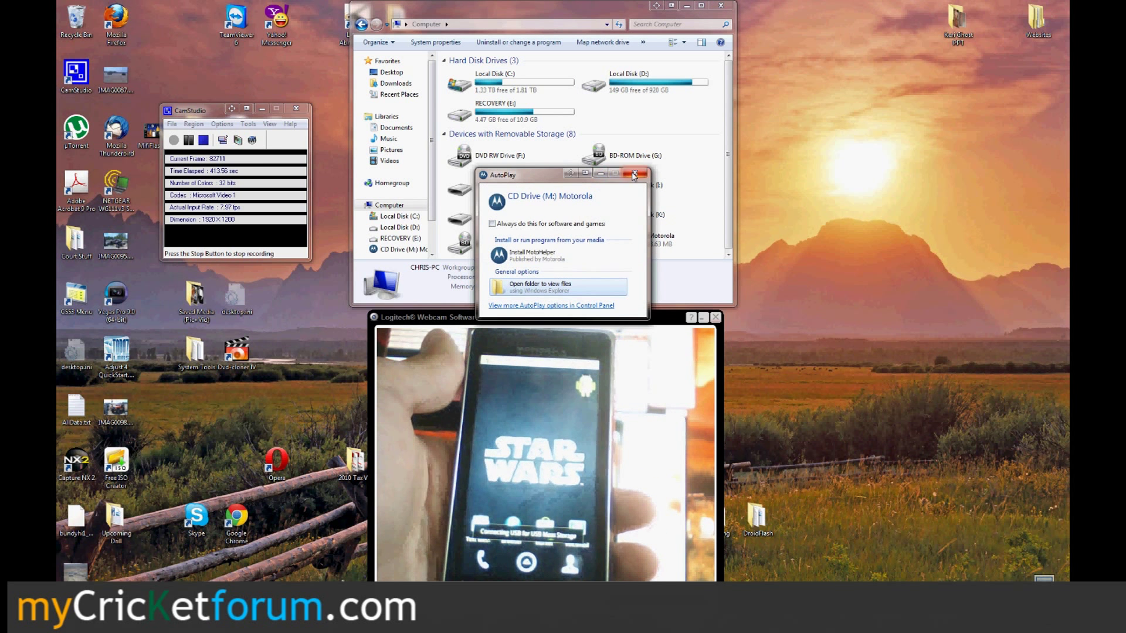
{"action": "left_click", "coordinate": [634, 174]}
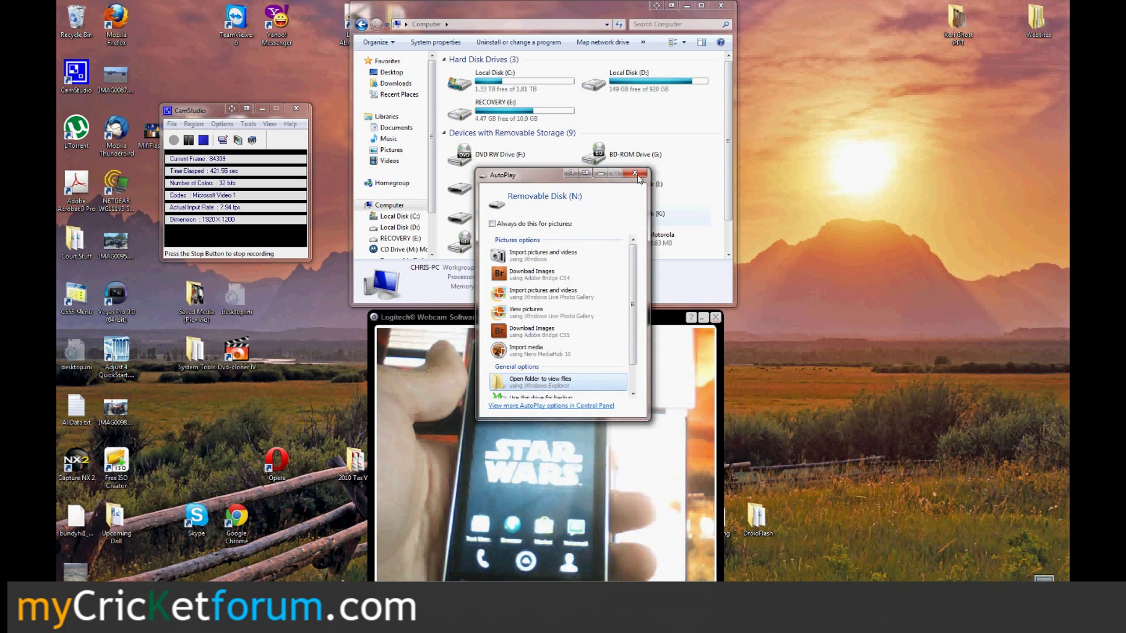
{"action": "left_click", "coordinate": [634, 173]}
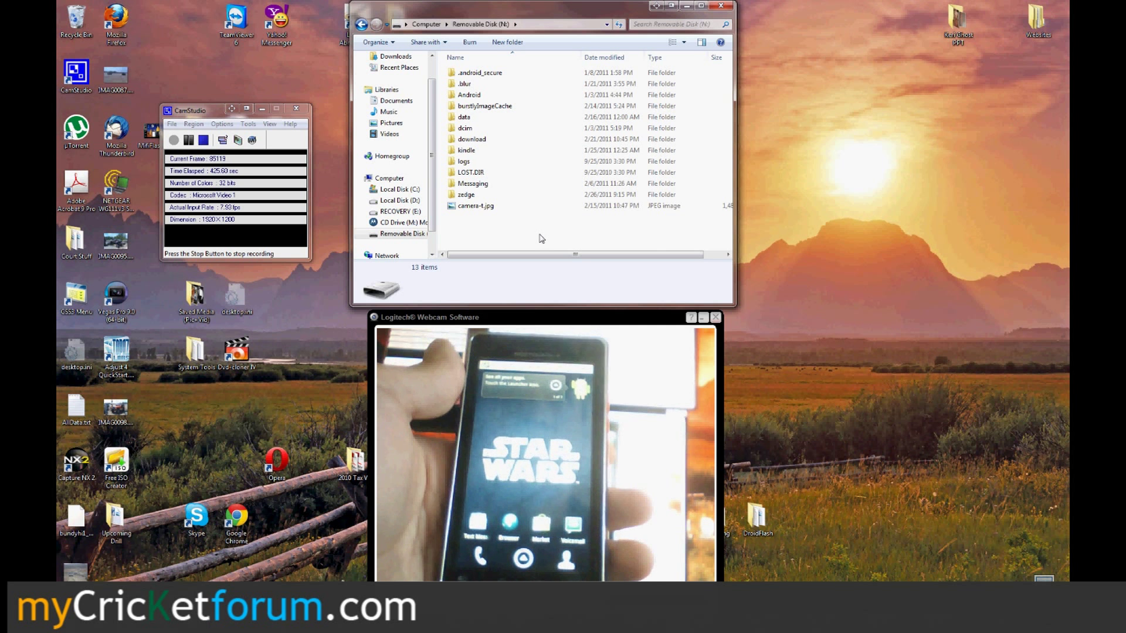
Paste the copied files onto Removable Disk (N:), then launch an administrator command prompt
{"action": "right_click", "coordinate": [541, 237]}
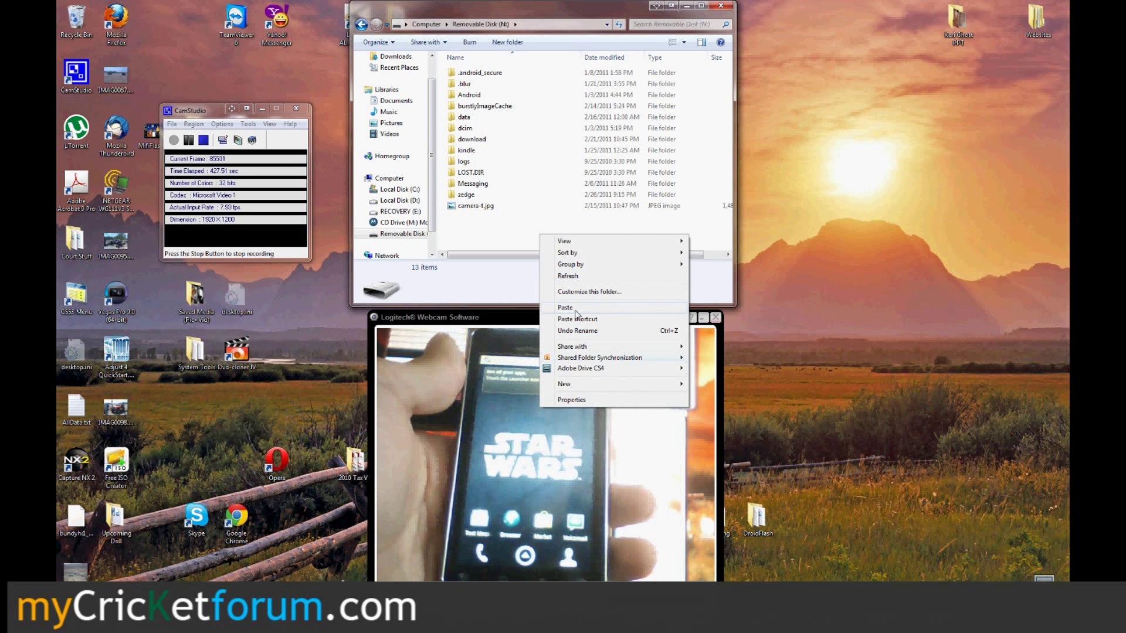
{"action": "left_click", "coordinate": [565, 308]}
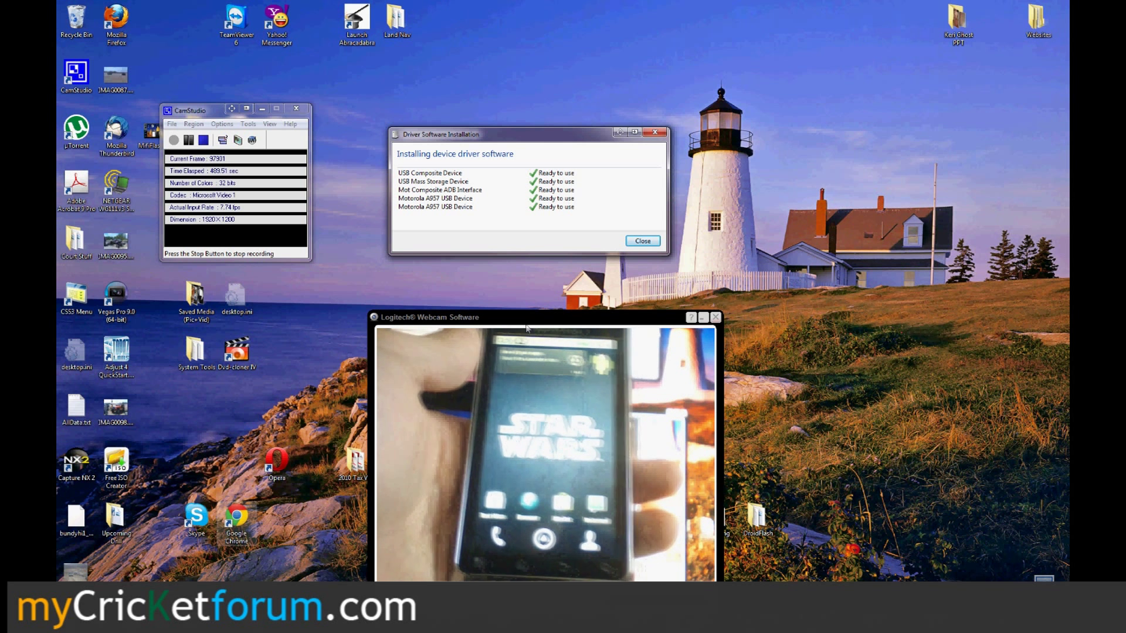
{"action": "left_click", "coordinate": [14, 621]}
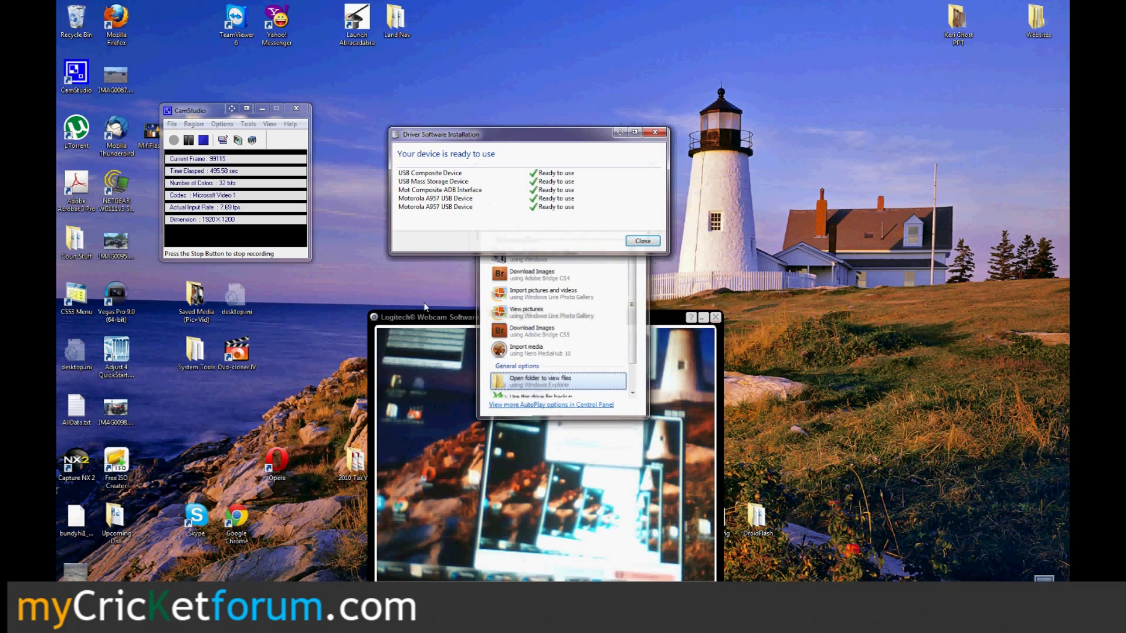
{"action": "left_click", "coordinate": [7, 618]}
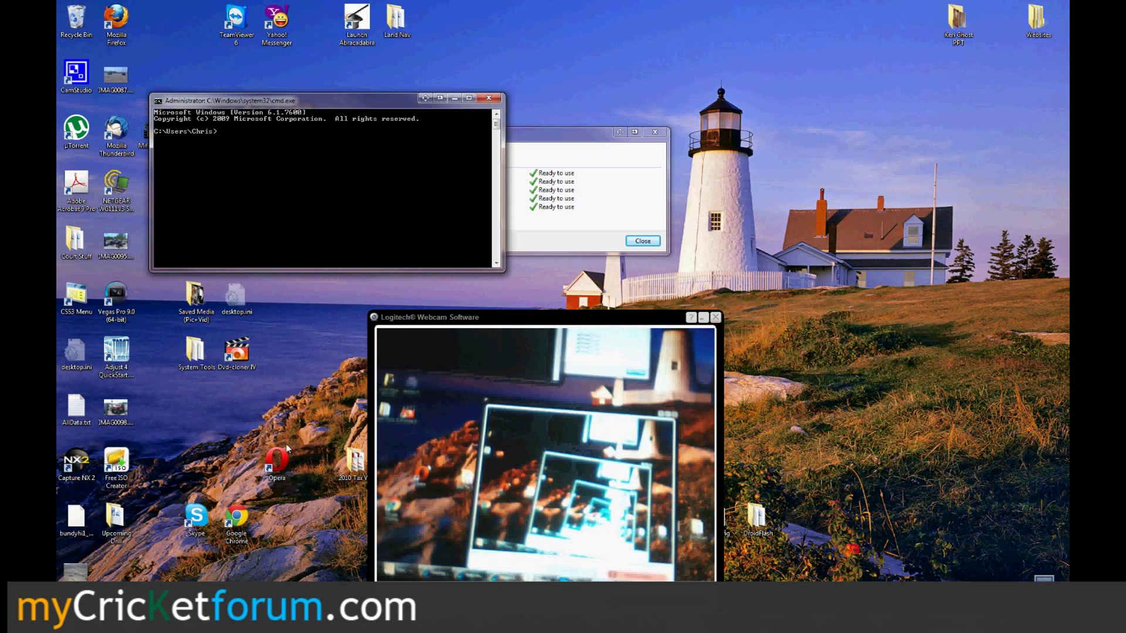
From the root folder, adb install c:\android\z4root.apk and anycut.apk, each reporting Success
{"action": "type", "text": "cd\\"}
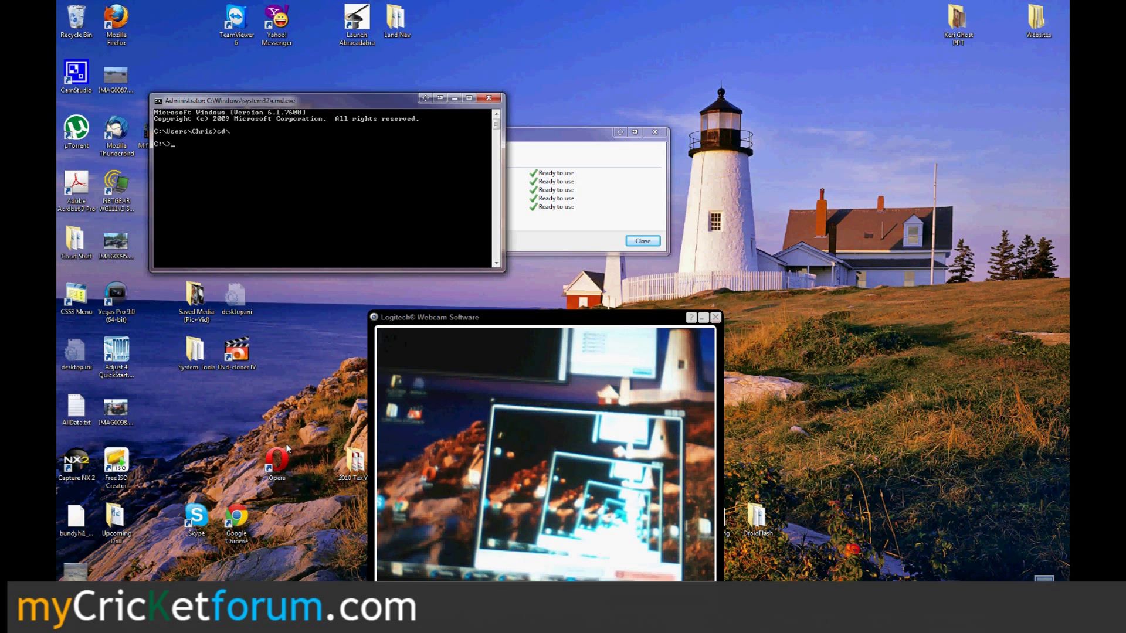
{"action": "type", "text": "adb in"}
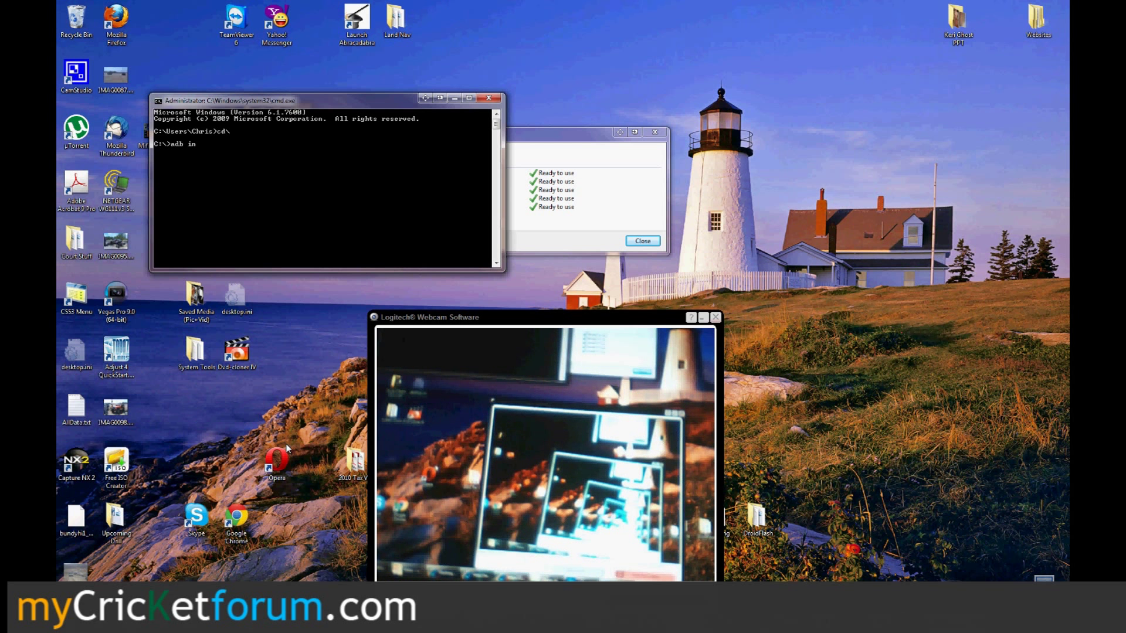
{"action": "key", "text": "BackSpace"}
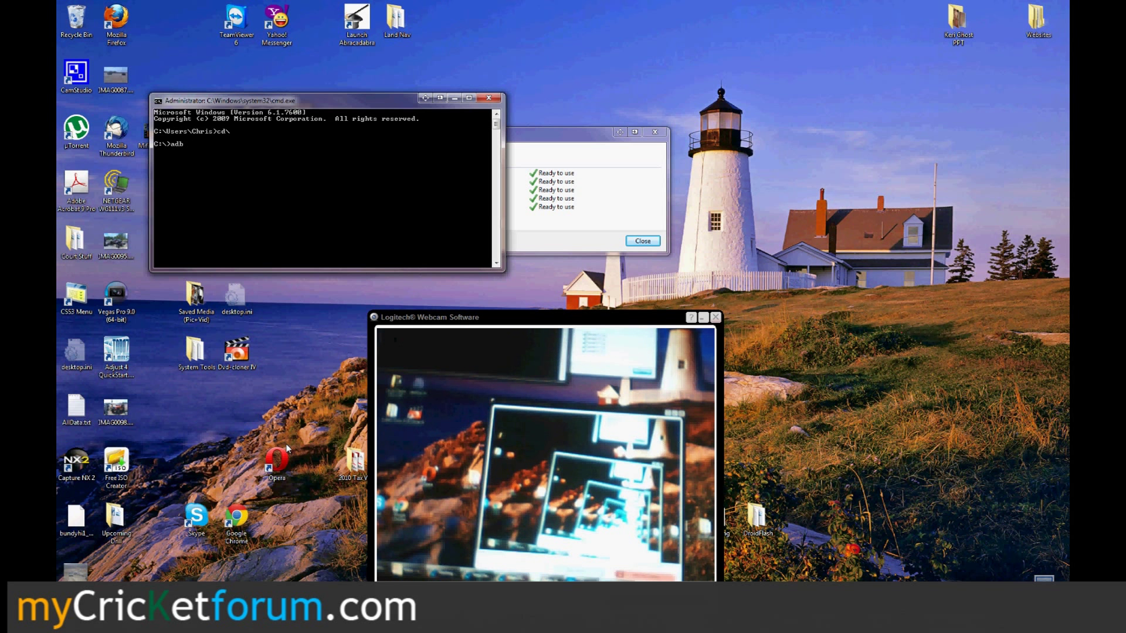
{"action": "type", "text": "install c:"}
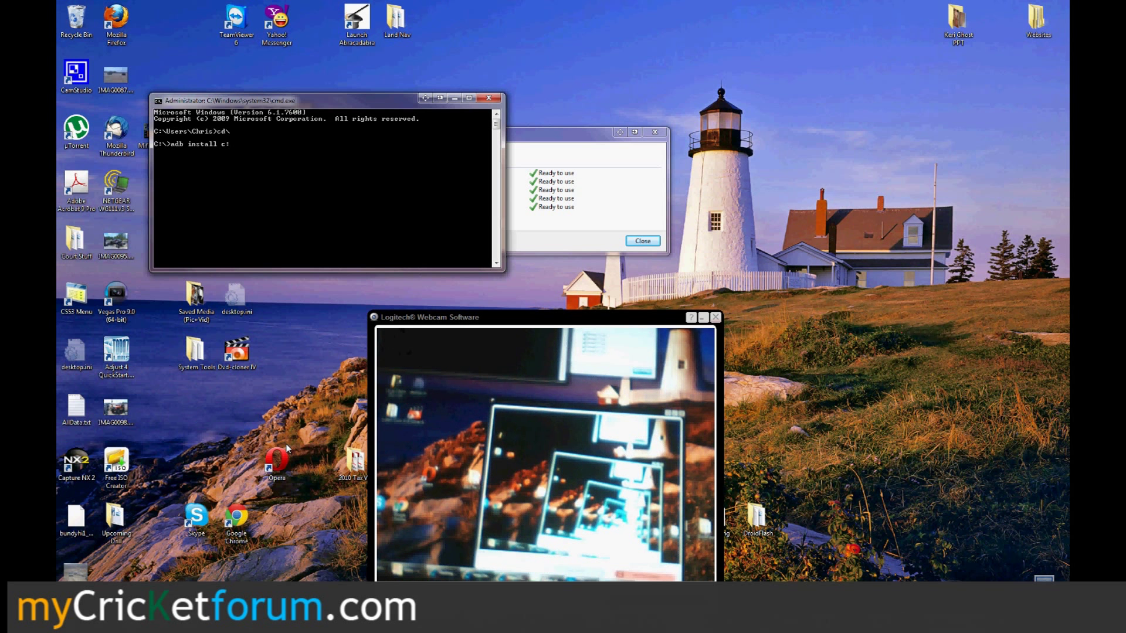
{"action": "type", "text": "anr"}
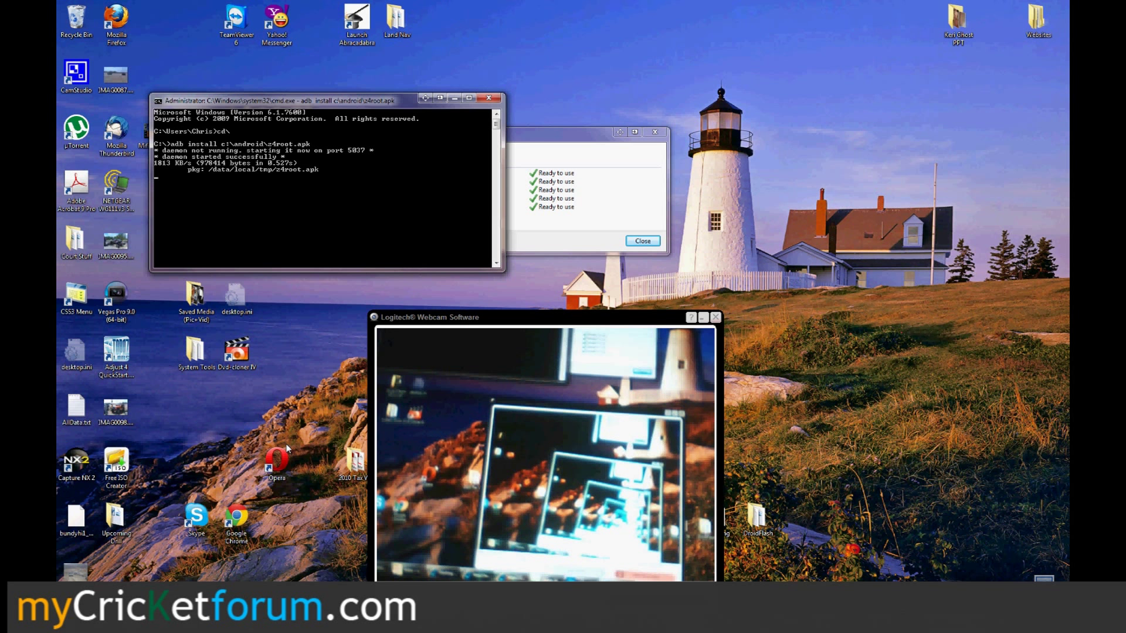
{"action": "type", "text": "adb install c:\\android\\z4root.apk"}
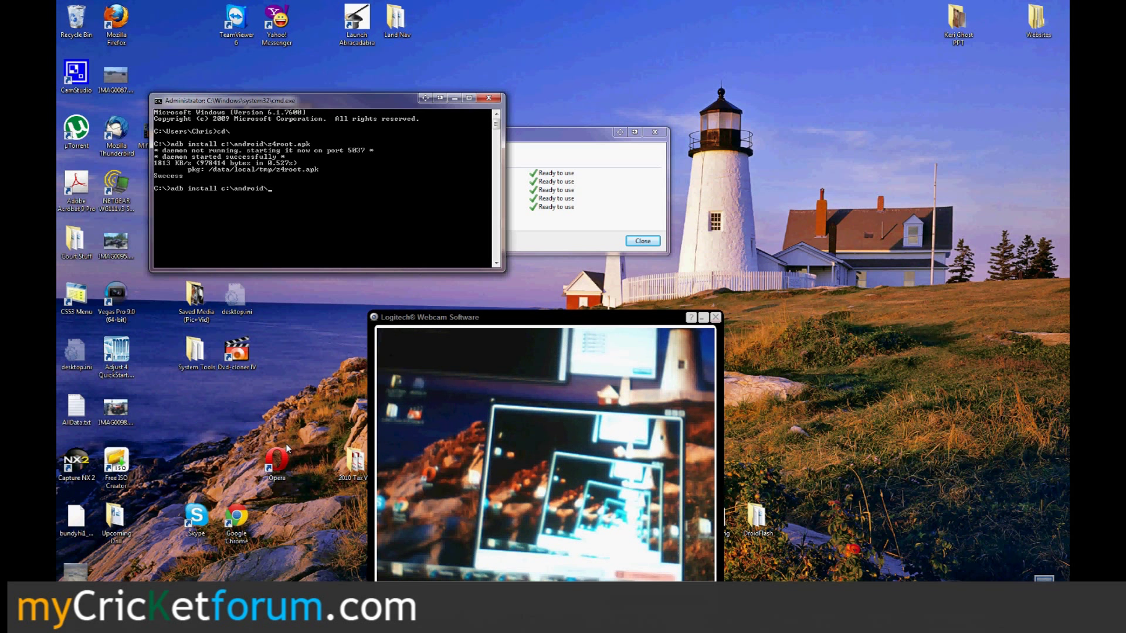
{"action": "type", "text": "anycut.apk"}
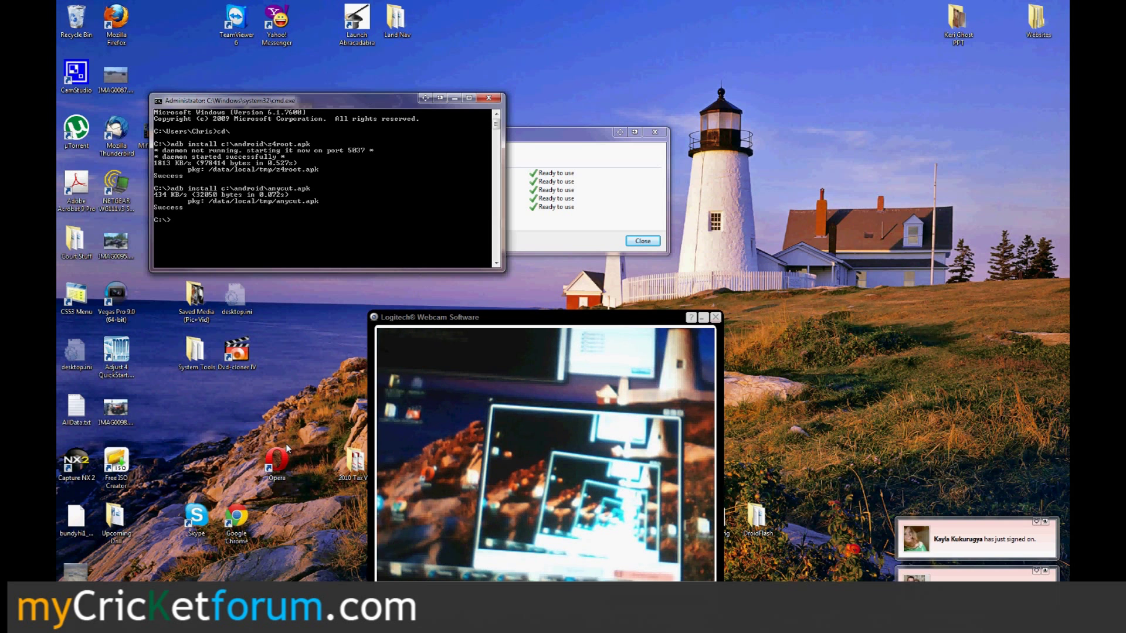
{"action": "mouse_move", "coordinate": [551, 218]}
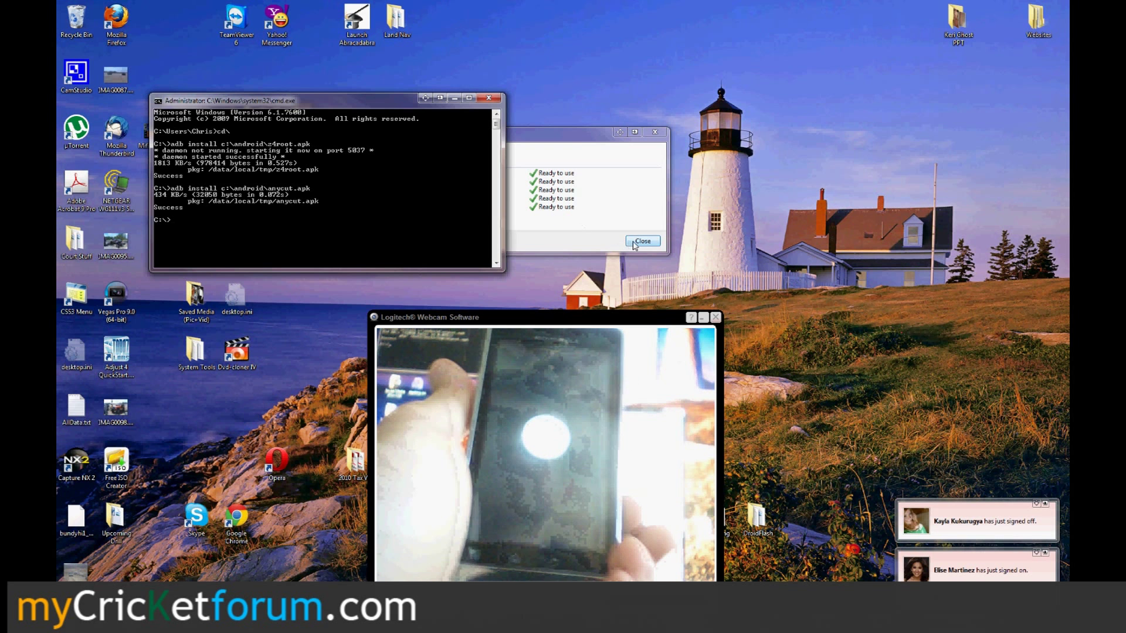
Close the completed Driver Software Installation notice before reconnecting the phone
{"action": "left_click", "coordinate": [641, 240]}
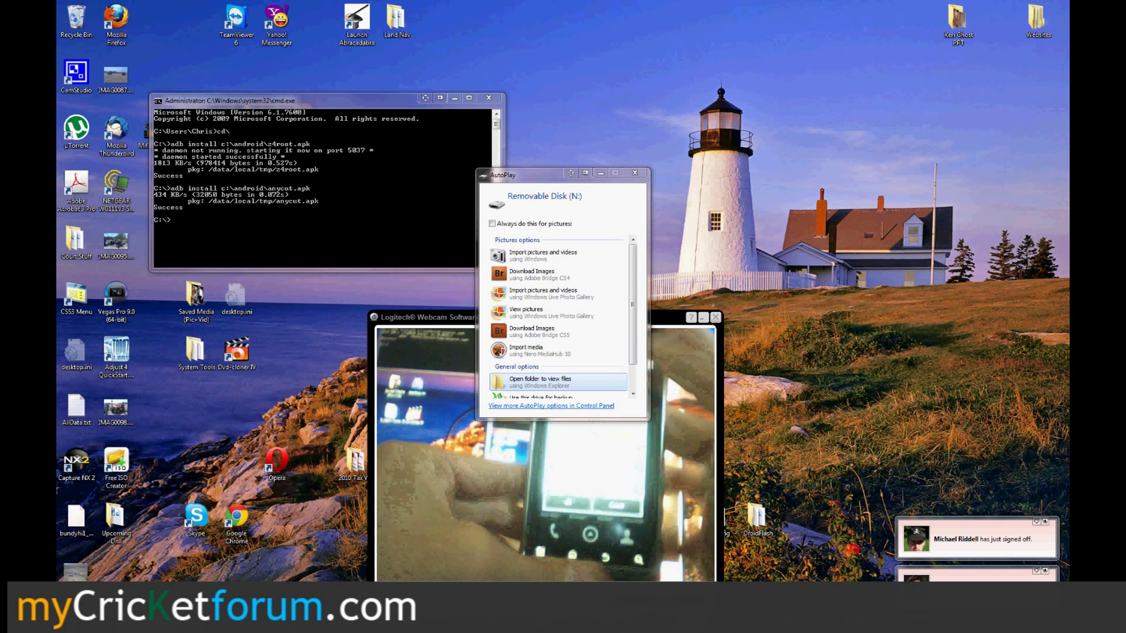
Dismiss the Removable Disk AutoPlay and bring up the Start menu for the System page
{"action": "left_click", "coordinate": [634, 173]}
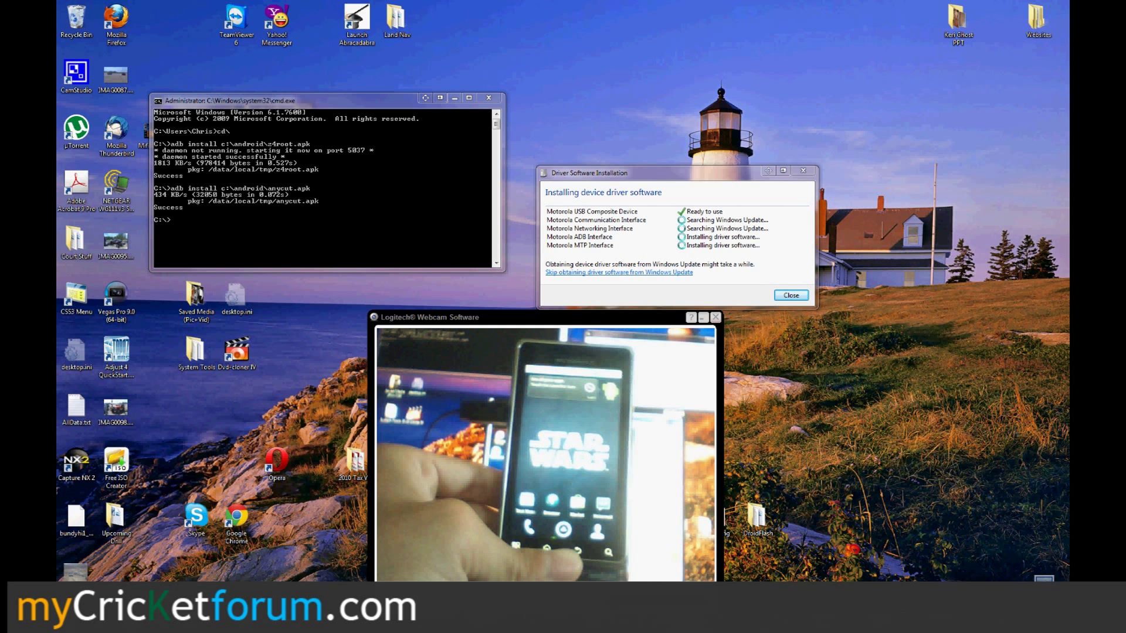
{"action": "left_click", "coordinate": [28, 625]}
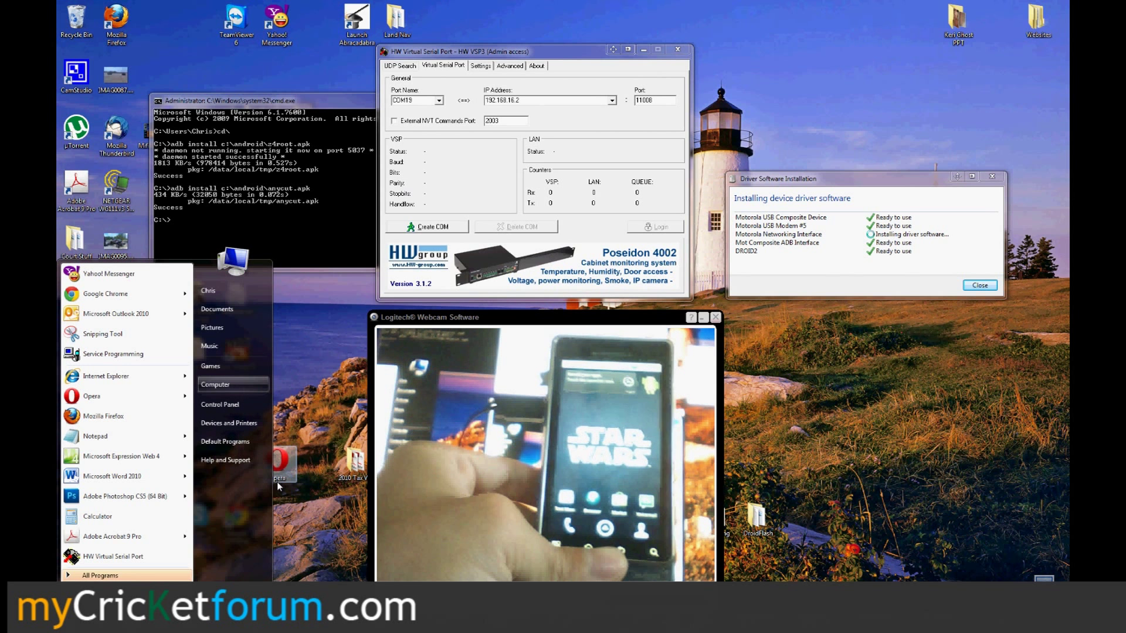
{"action": "mouse_move", "coordinate": [216, 385]}
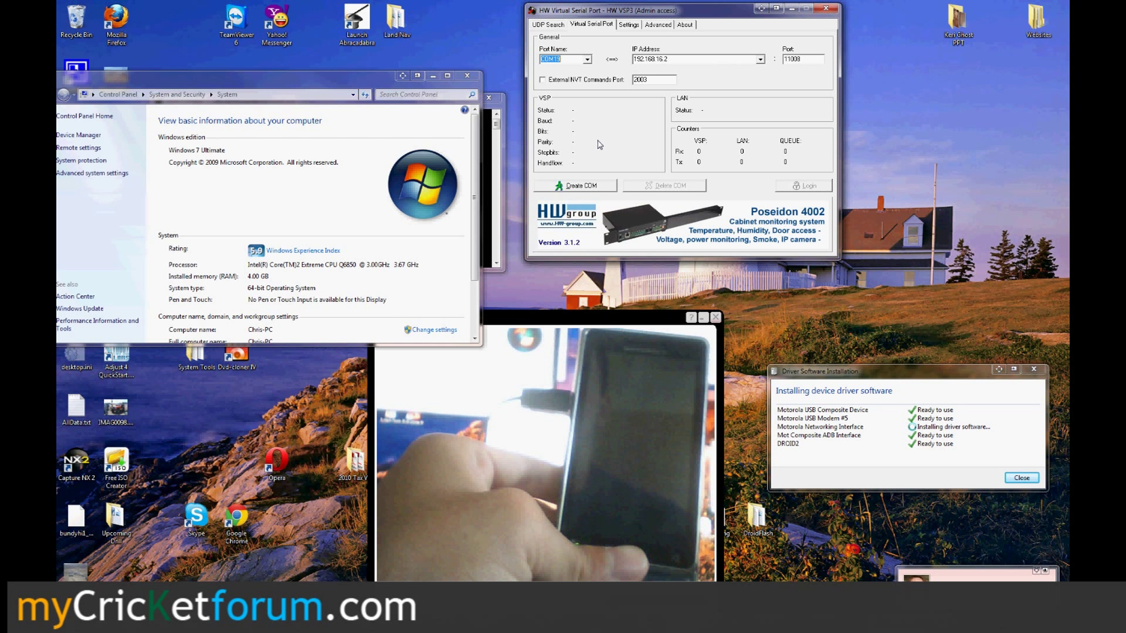
Show Device Manager from the System page and close the driver installation notice
{"action": "left_click", "coordinate": [79, 133]}
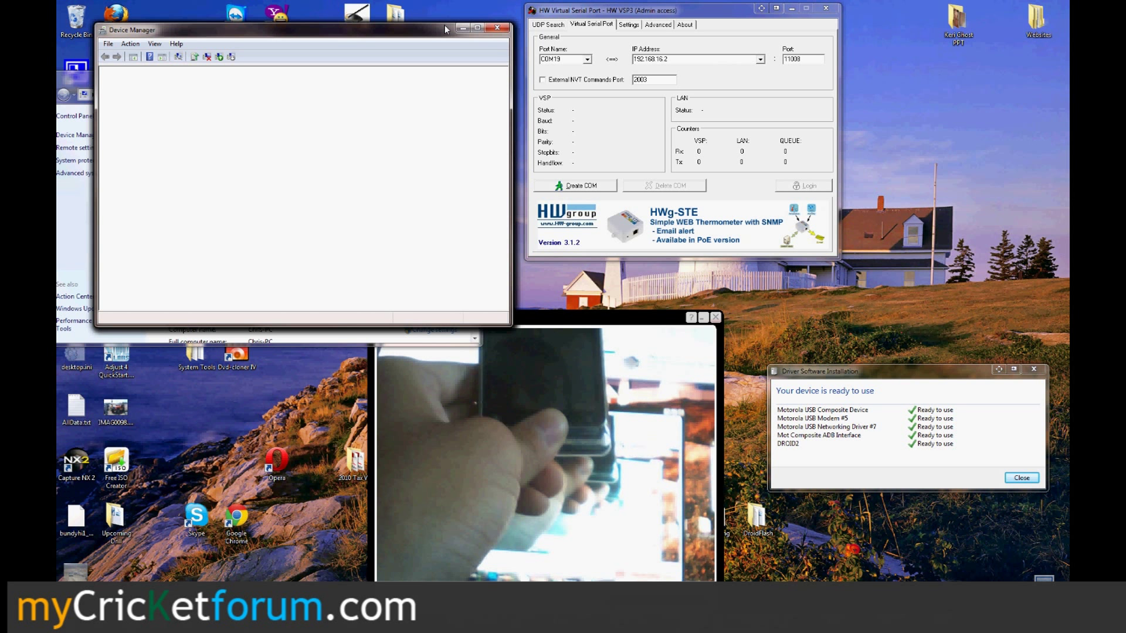
{"action": "left_click", "coordinate": [497, 28]}
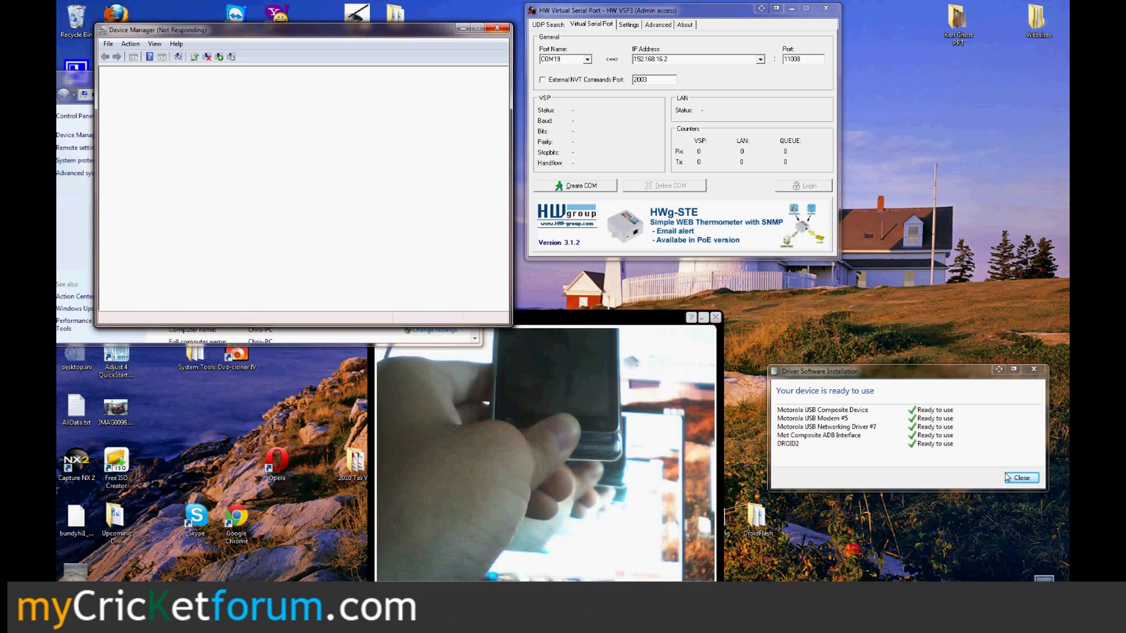
{"action": "left_click", "coordinate": [1021, 478]}
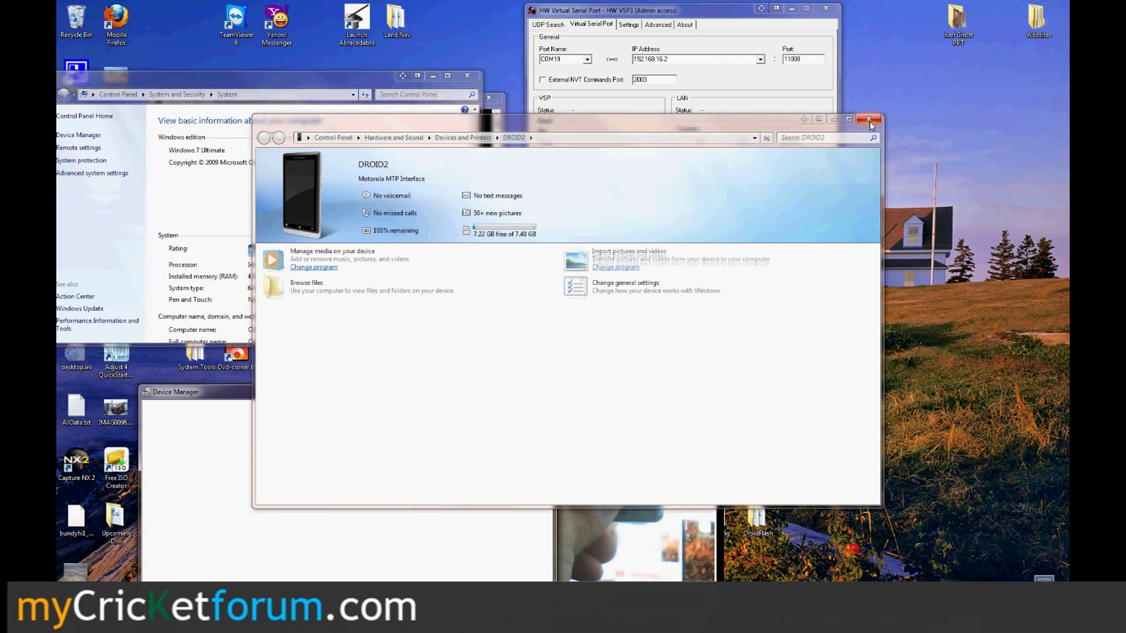
Close the DROID2 window and expand ADB Interface and Modems to reveal Motorola USB Modem #5
{"action": "left_click", "coordinate": [869, 120]}
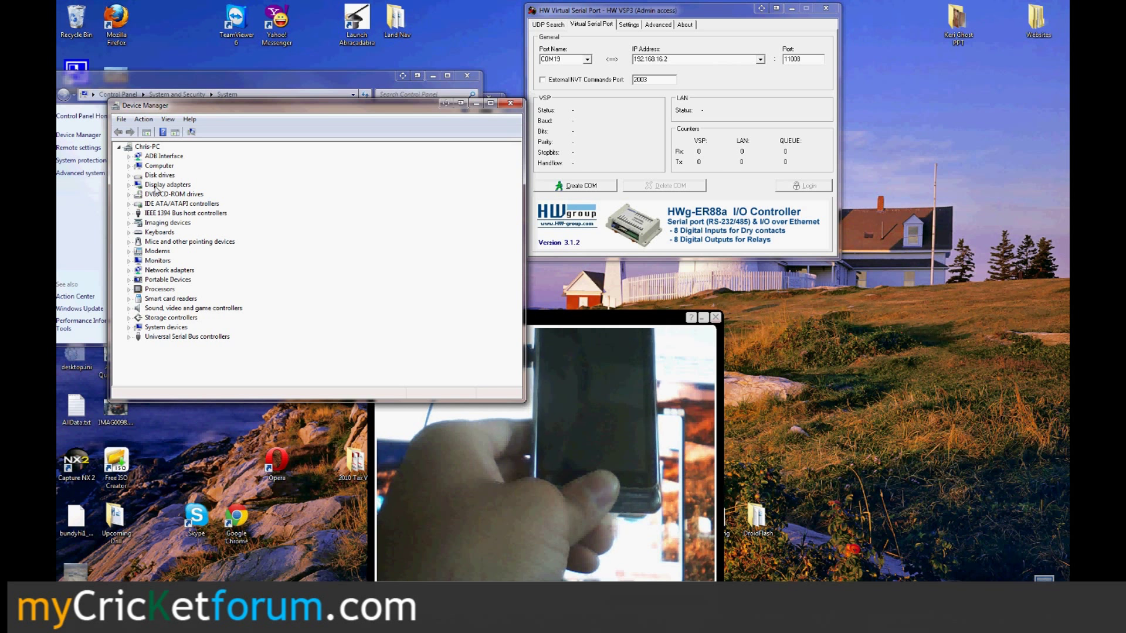
{"action": "left_click", "coordinate": [129, 156]}
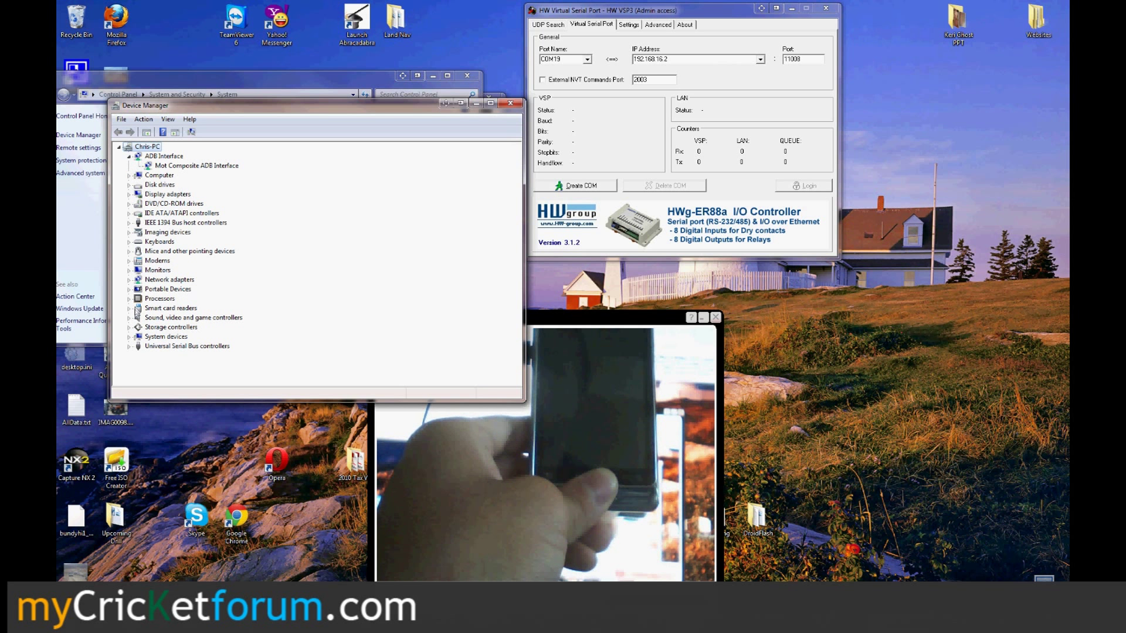
{"action": "left_click", "coordinate": [129, 261]}
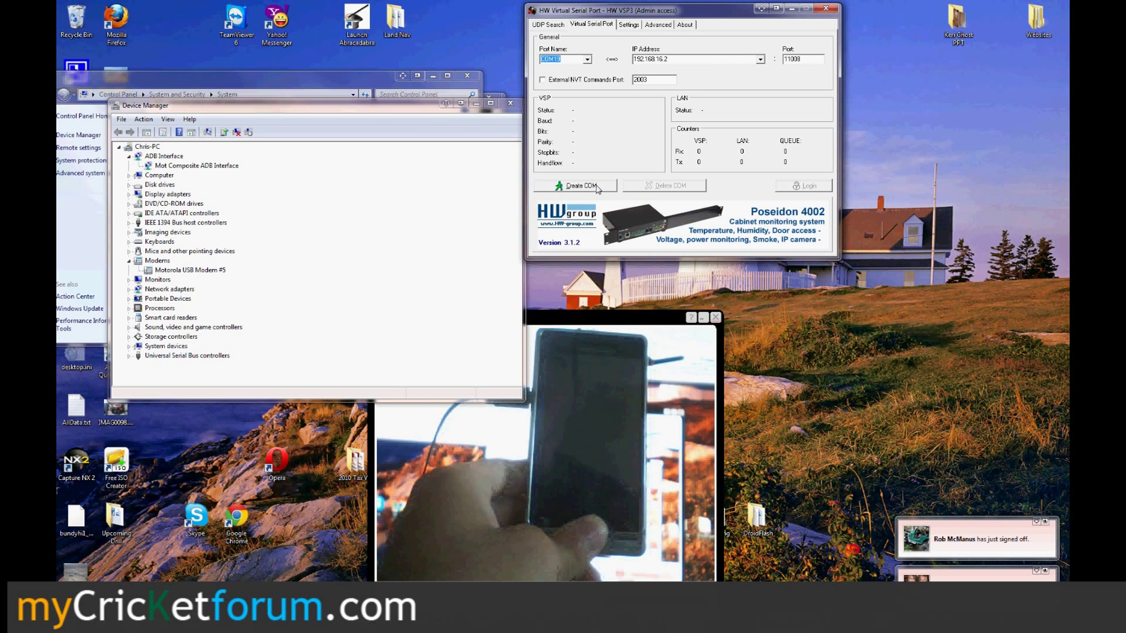
Create virtual COM19 in HW VSP so Device Manager lists Ports (COM & LPT)
{"action": "left_click", "coordinate": [576, 186]}
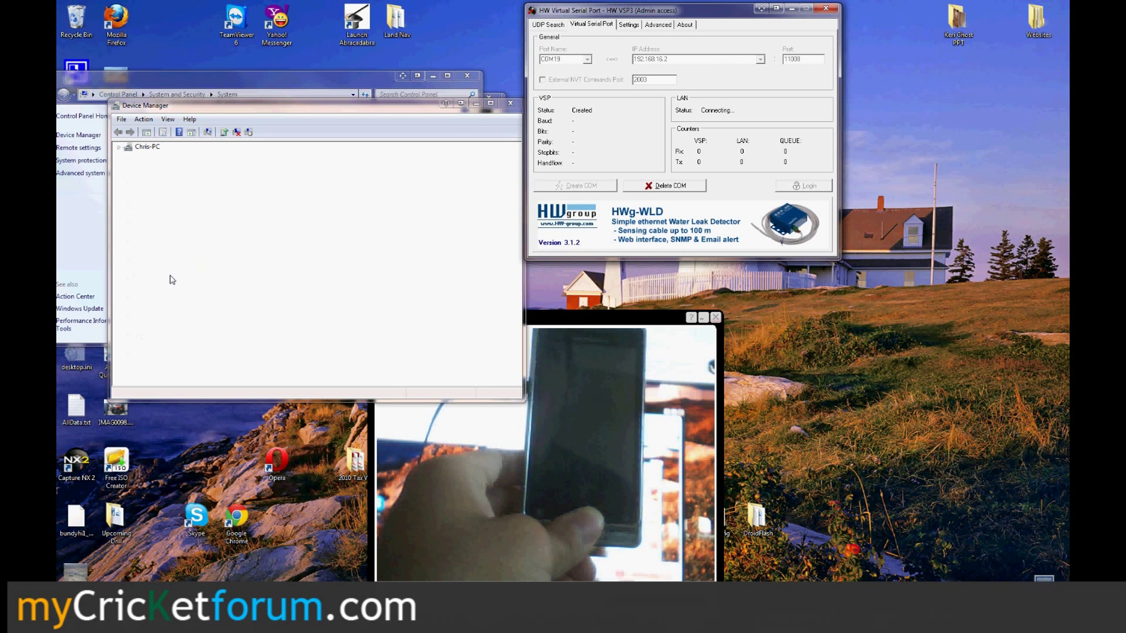
{"action": "left_click", "coordinate": [118, 146]}
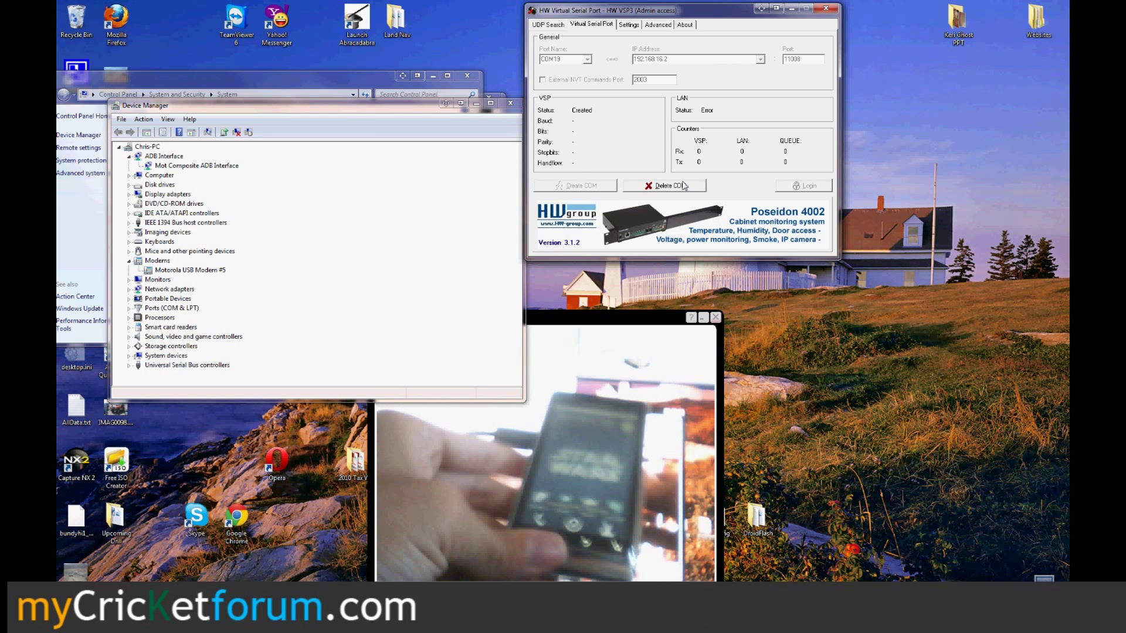
Delete COM19, let Device Manager refresh, and recreate it so LAN status reads Connected
{"action": "left_click", "coordinate": [663, 185]}
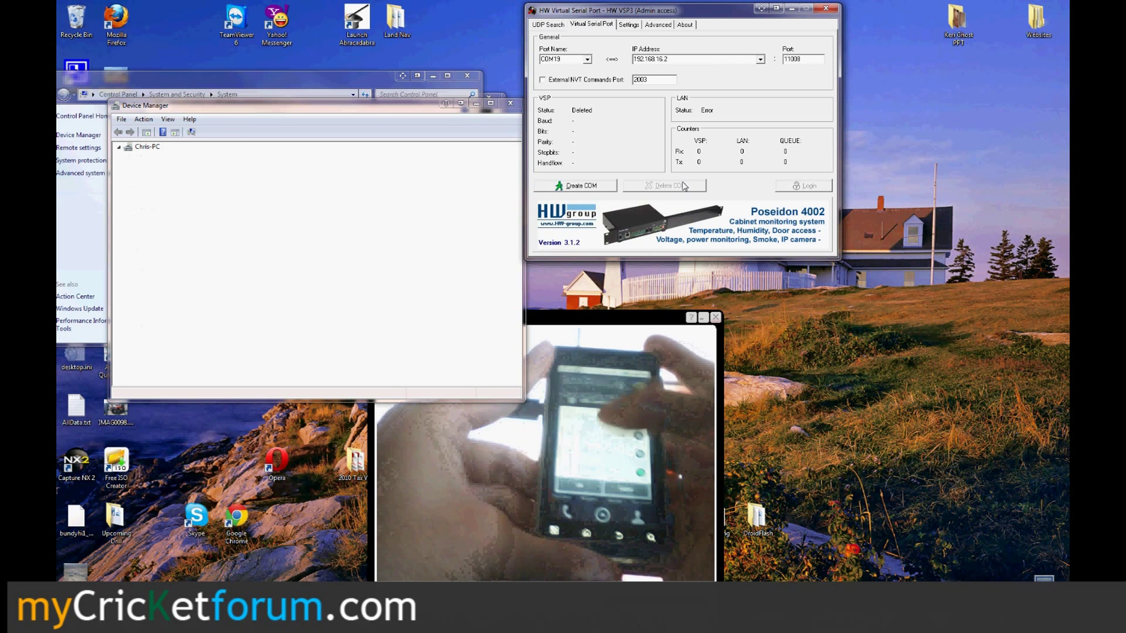
{"action": "left_click", "coordinate": [119, 146]}
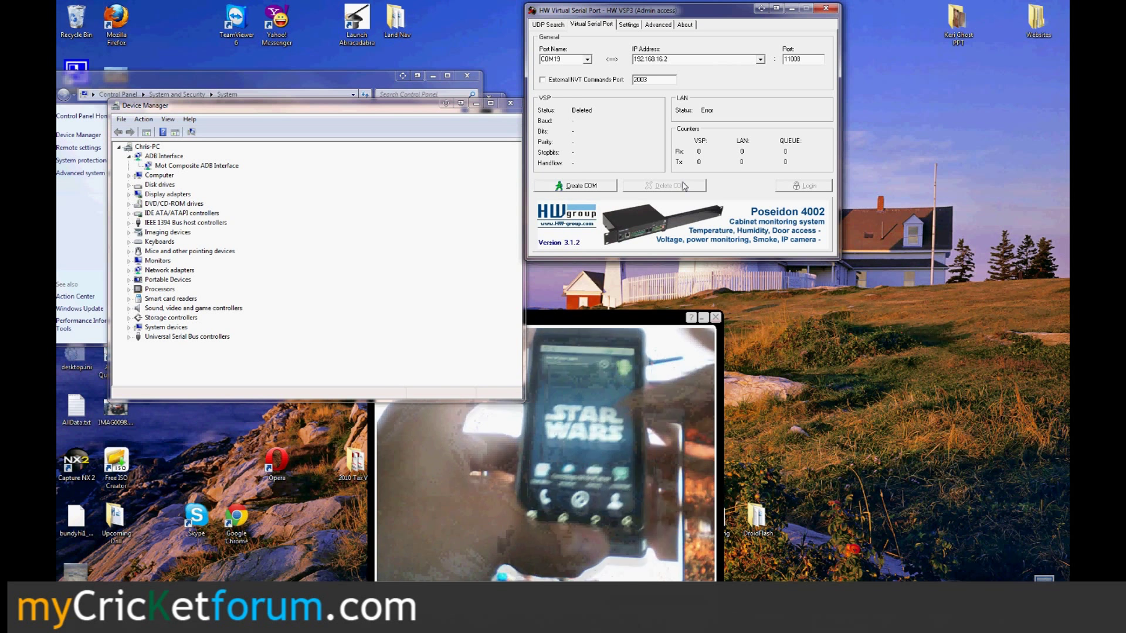
{"action": "left_click", "coordinate": [118, 146]}
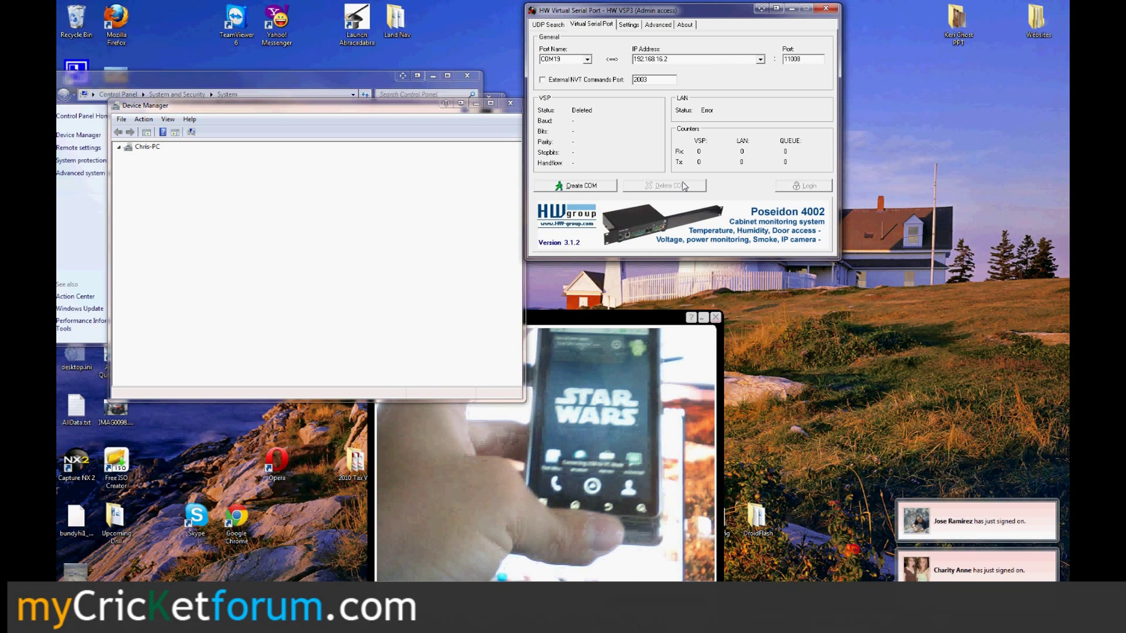
{"action": "left_click", "coordinate": [119, 147]}
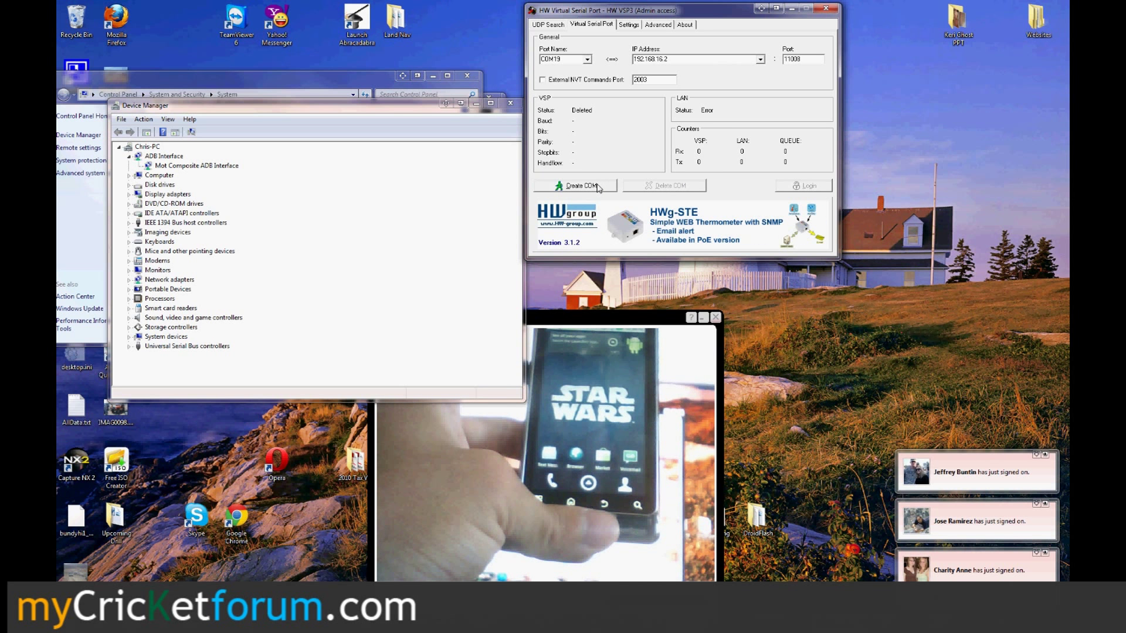
{"action": "left_click", "coordinate": [576, 186]}
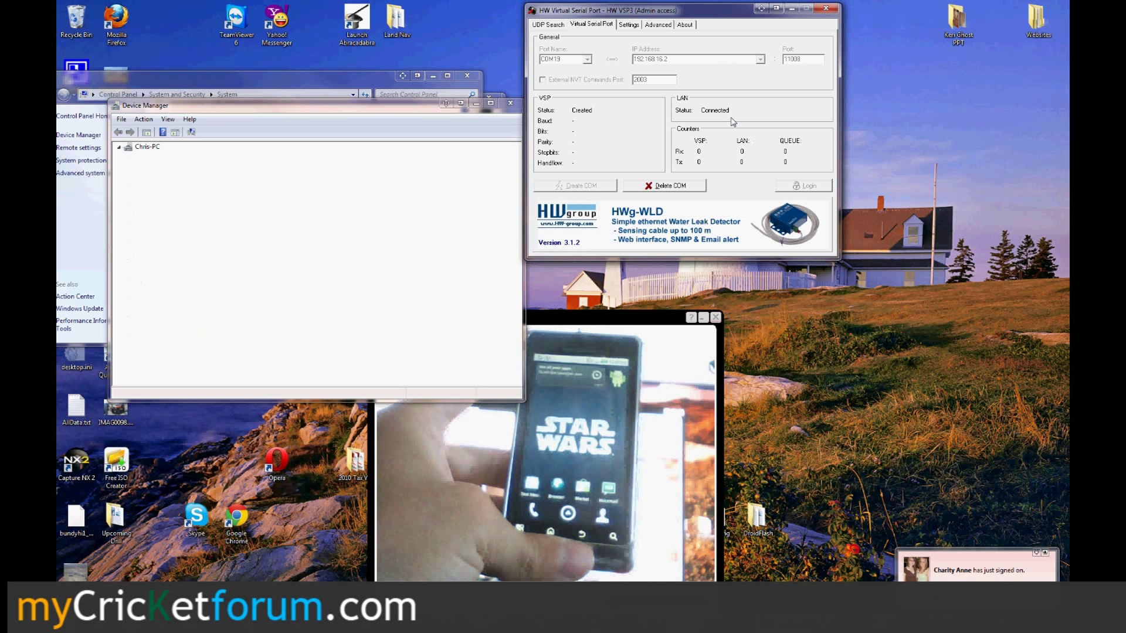
Bring HW VSP forward and move the CamStudio controls to the right of the desktop
{"action": "left_click", "coordinate": [120, 146]}
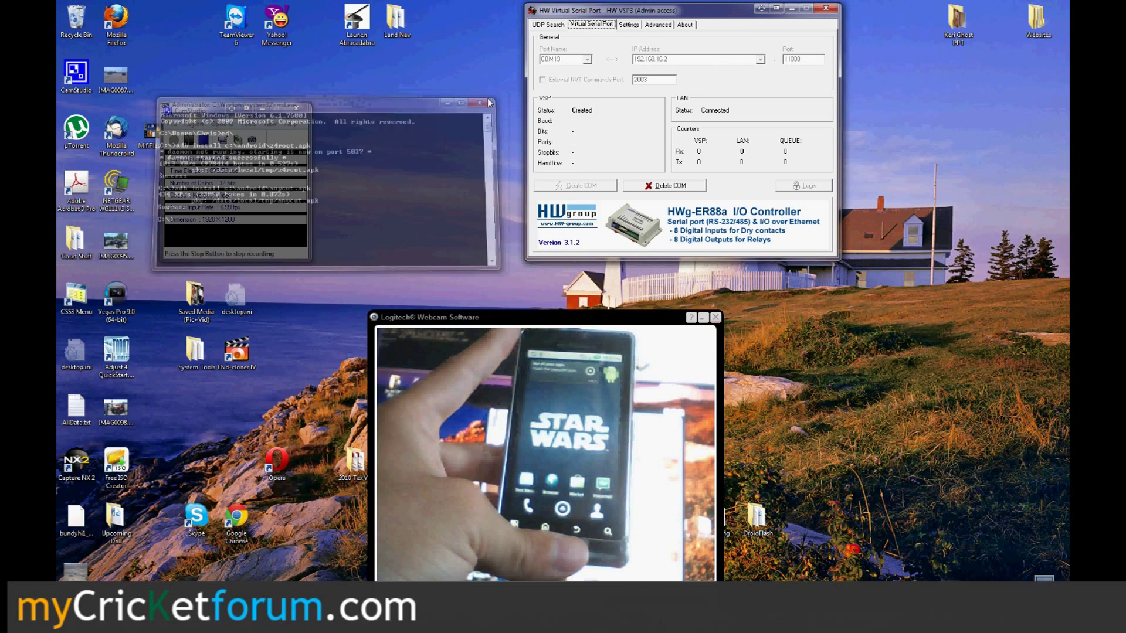
{"action": "left_click", "coordinate": [197, 110]}
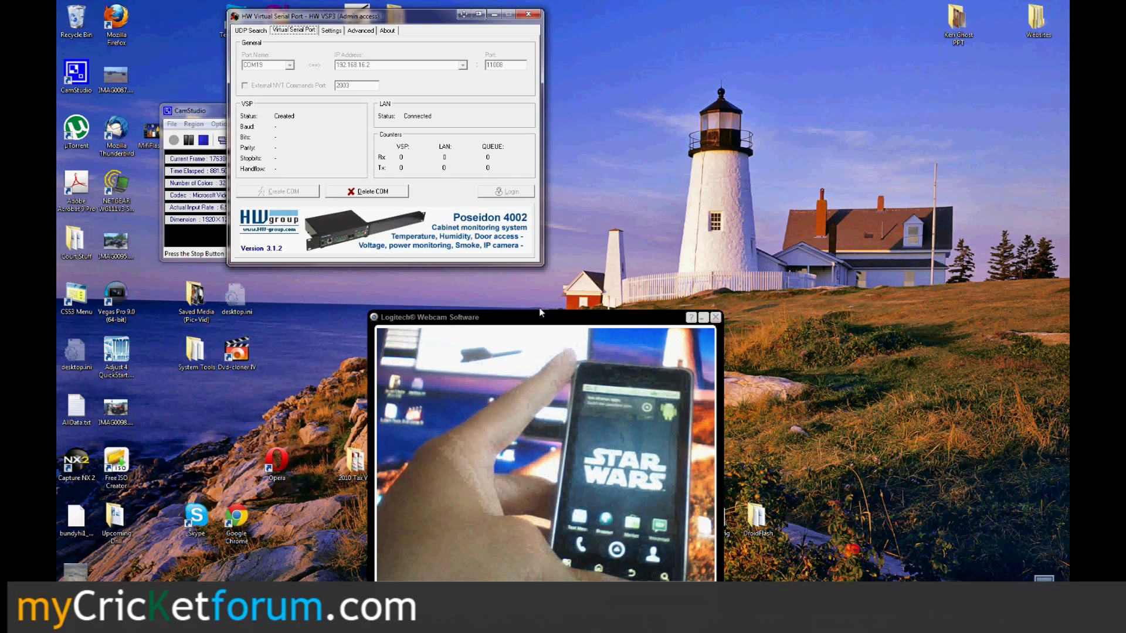
{"action": "left_click_drag", "start_coordinate": [190, 110], "coordinate": [636, 75]}
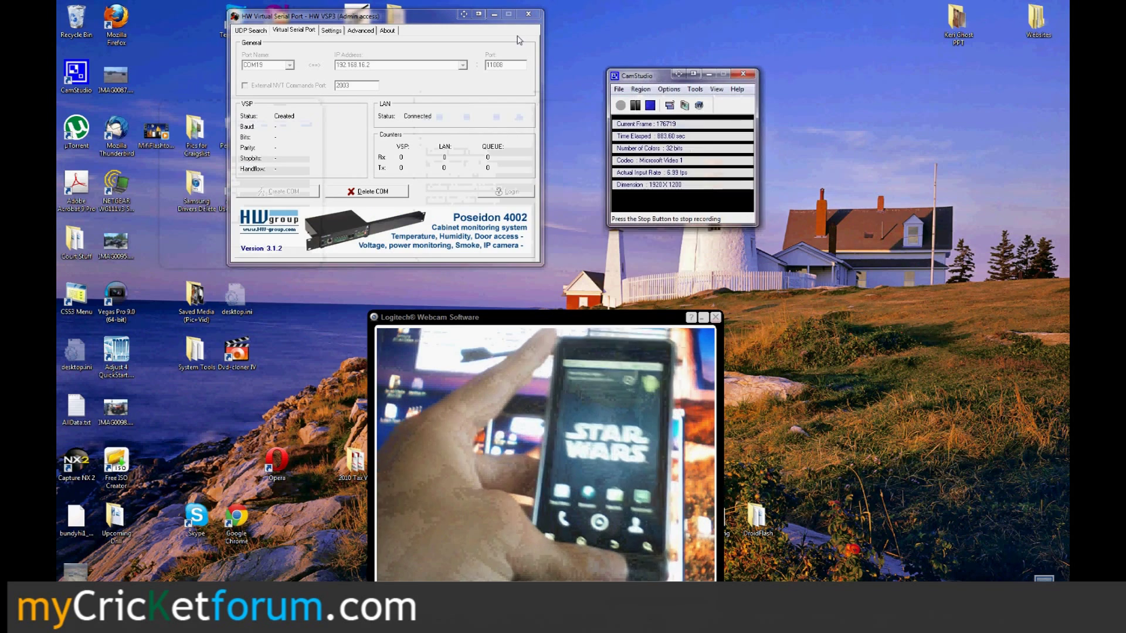